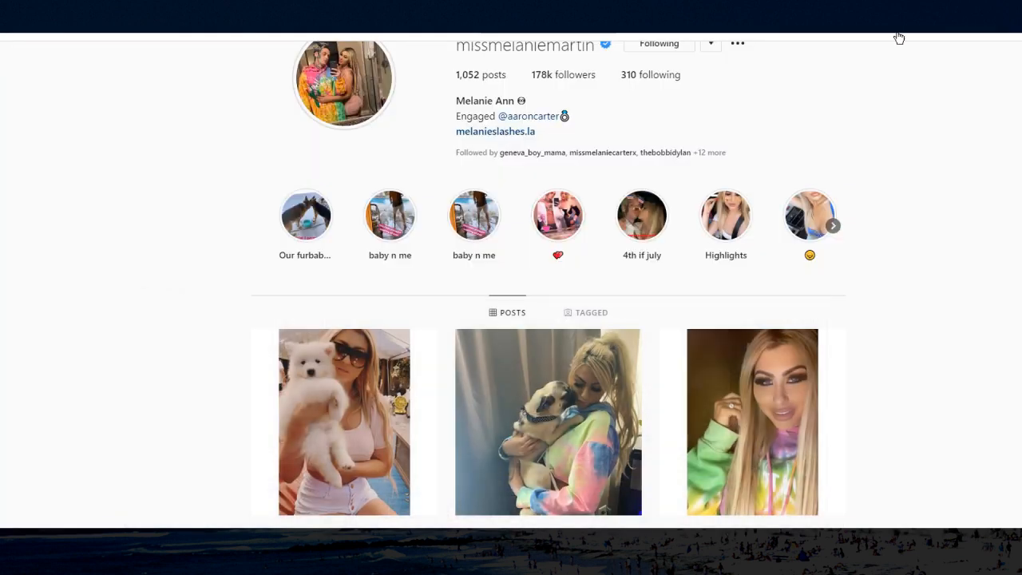
Scroll down the second profile's grid of photo and video posts
scroll(down, 3)
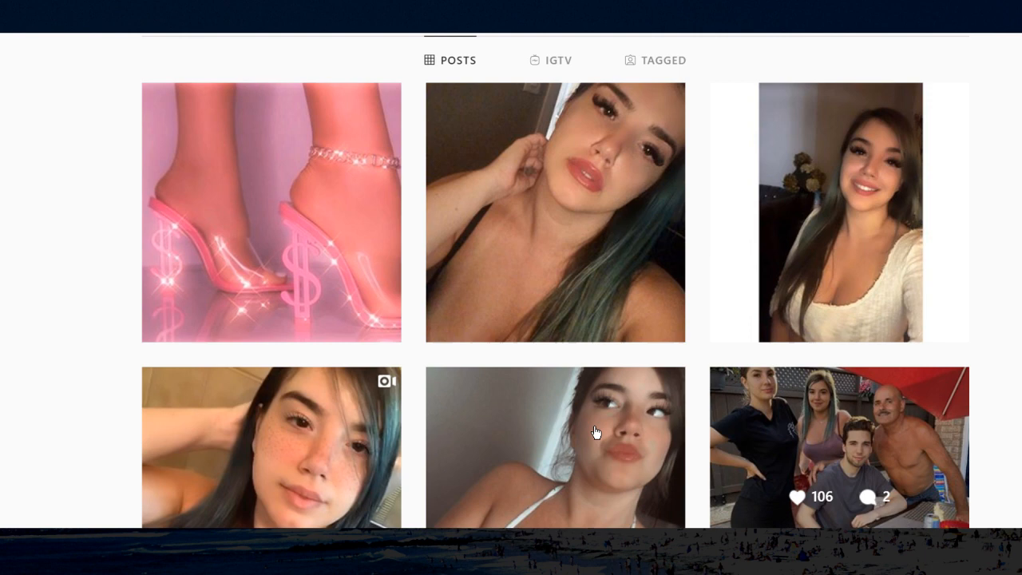
mouse_move(577, 432)
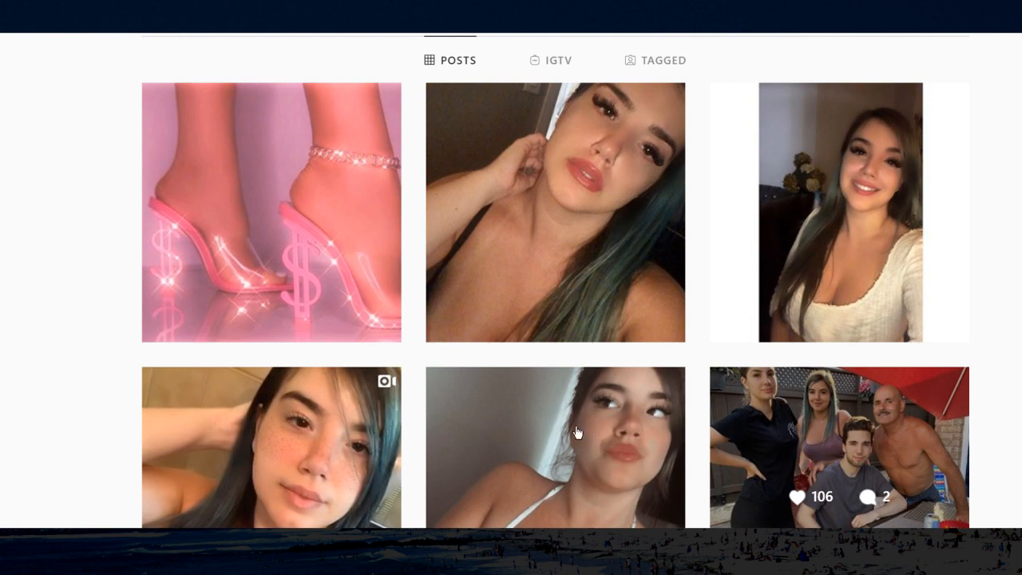
scroll(down, 3)
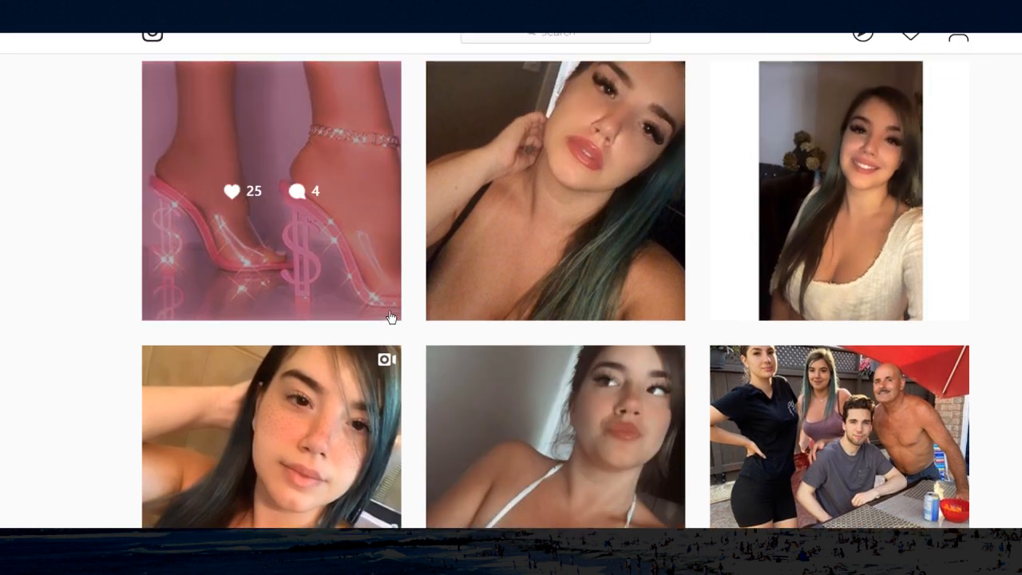
scroll(down, 3)
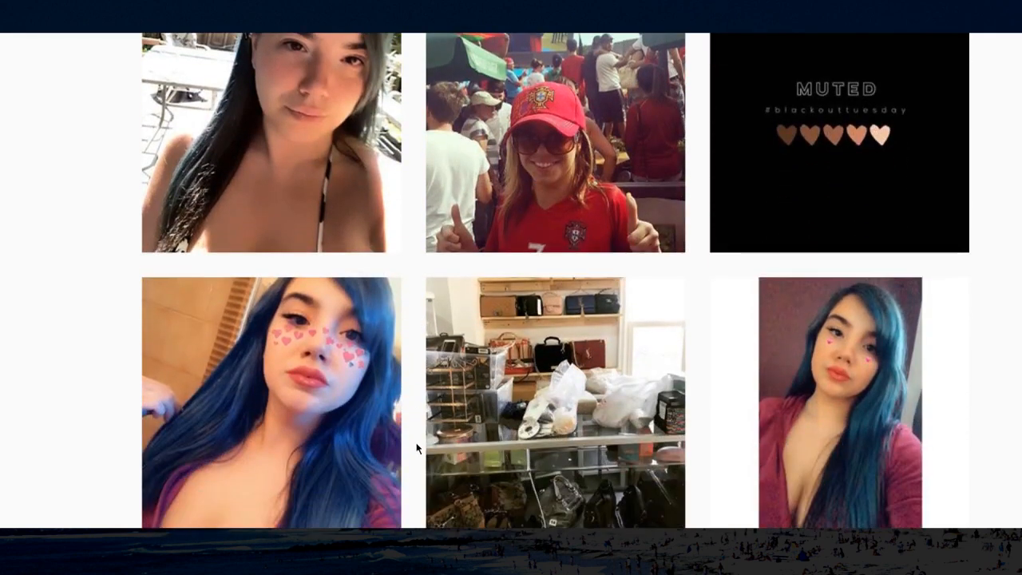
scroll(down, 3)
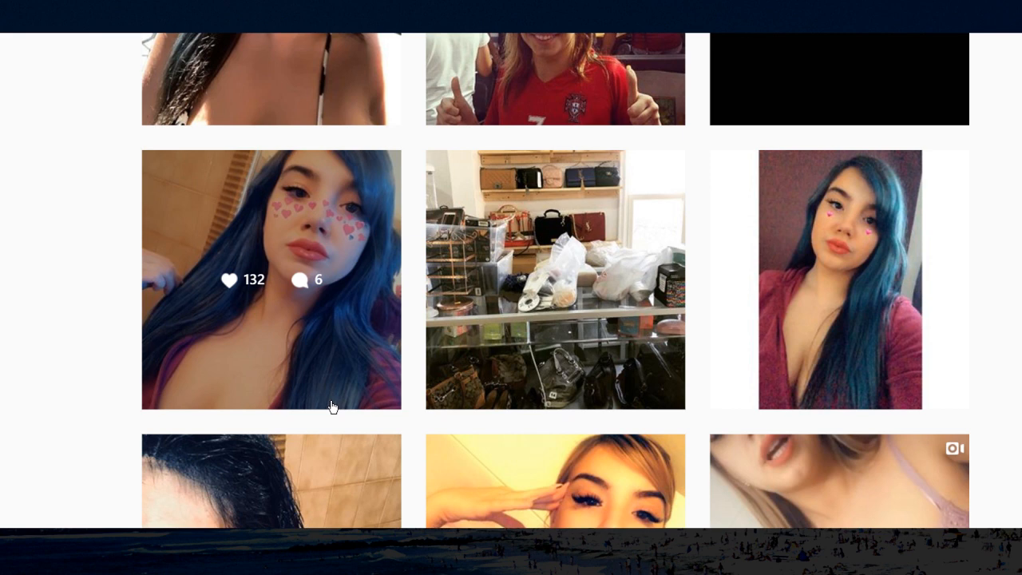
mouse_move(269, 408)
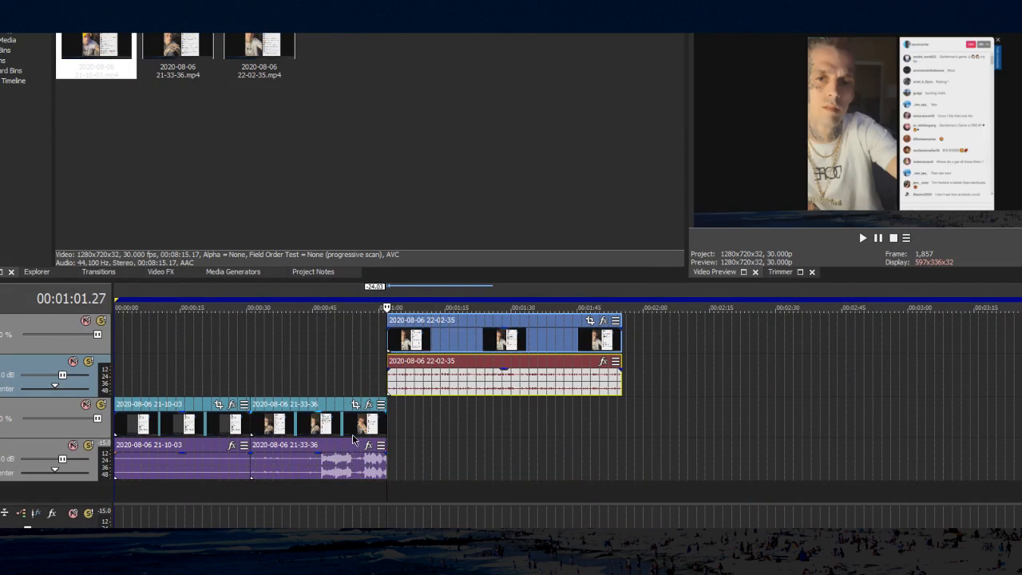
mouse_move(478, 439)
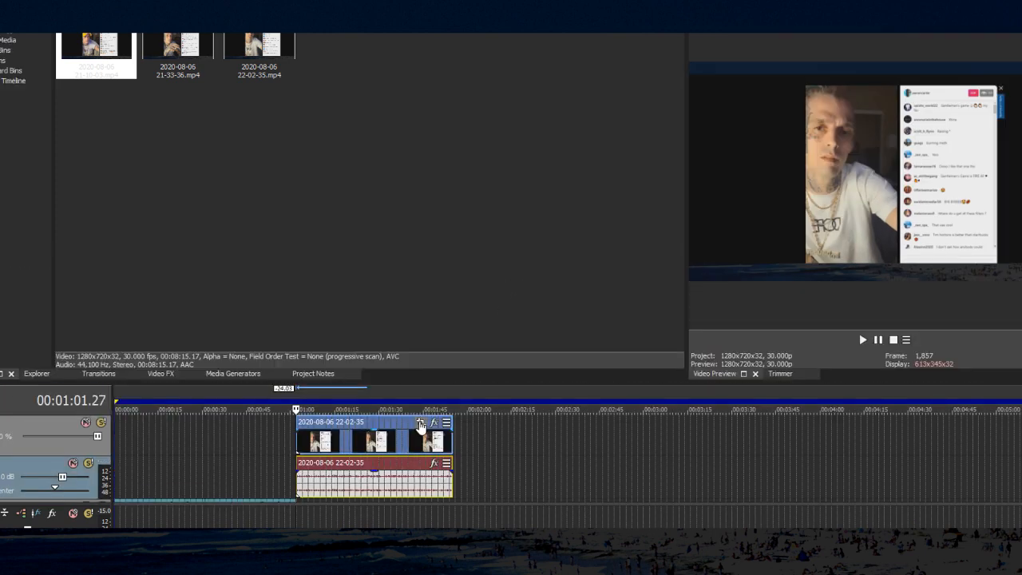
In the clip's Event Pan/Crop, shrink the crop box around the live chat panel
click(421, 421)
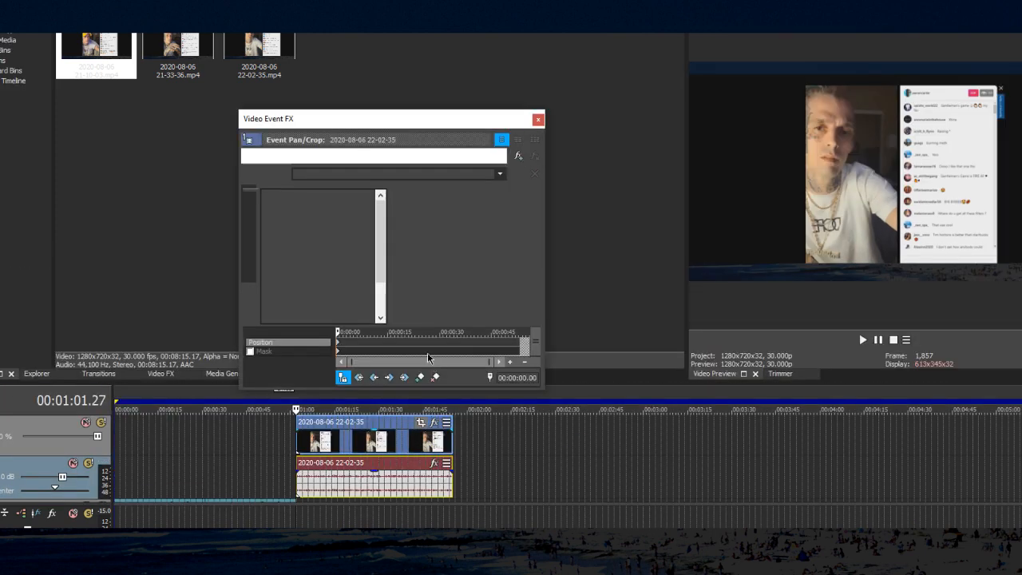
click(266, 156)
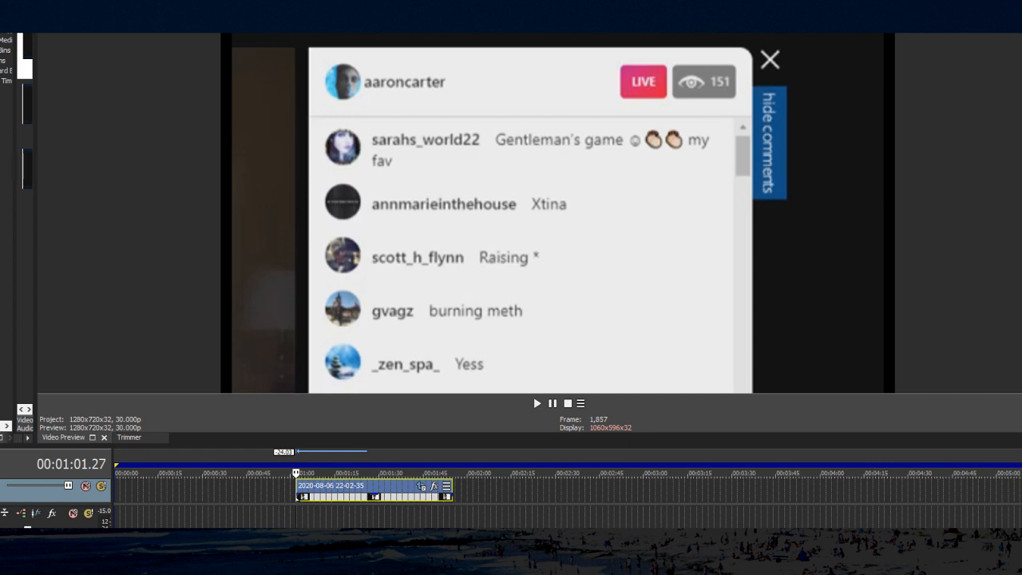
mouse_move(221, 429)
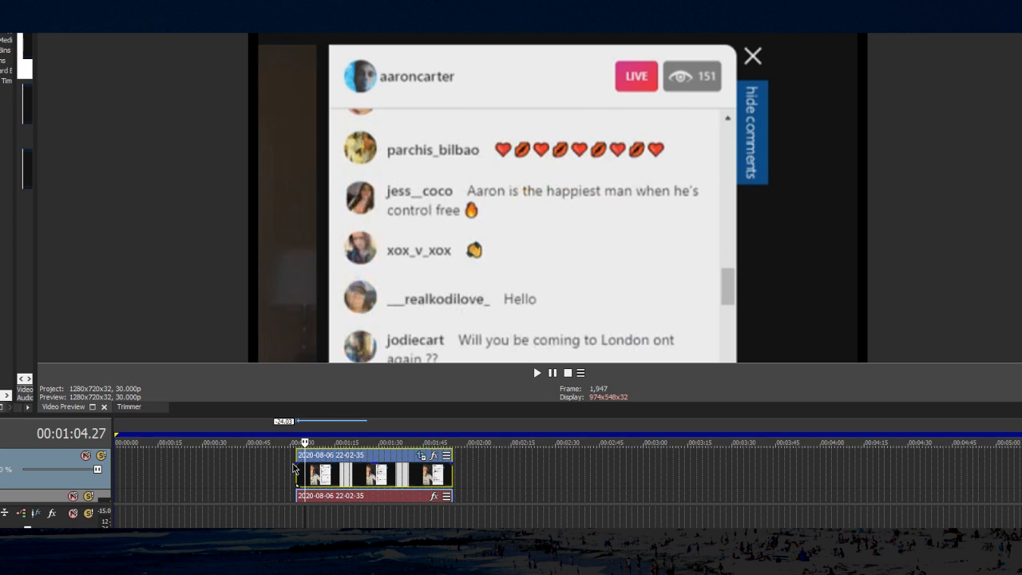
mouse_move(419, 342)
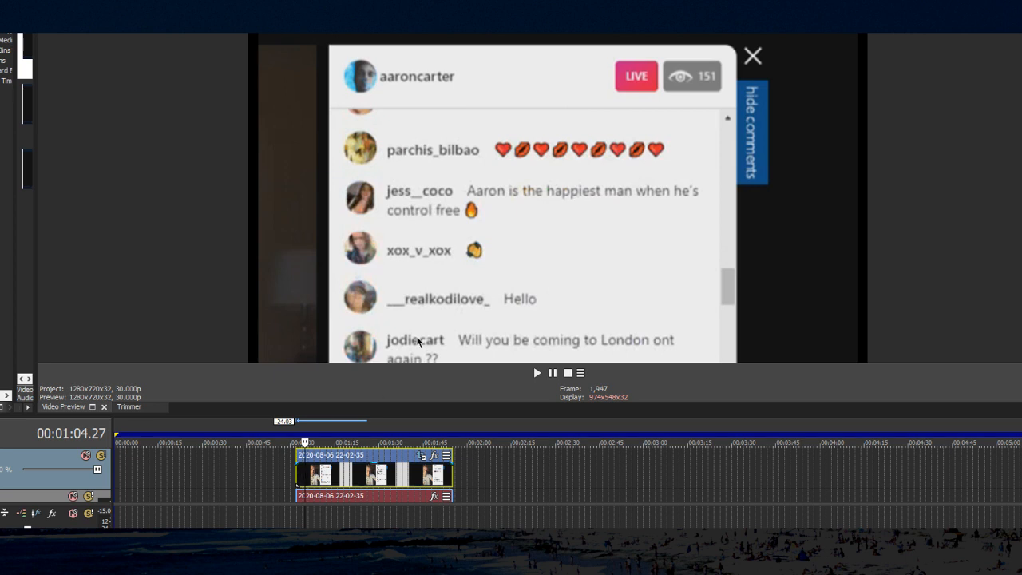
mouse_move(608, 204)
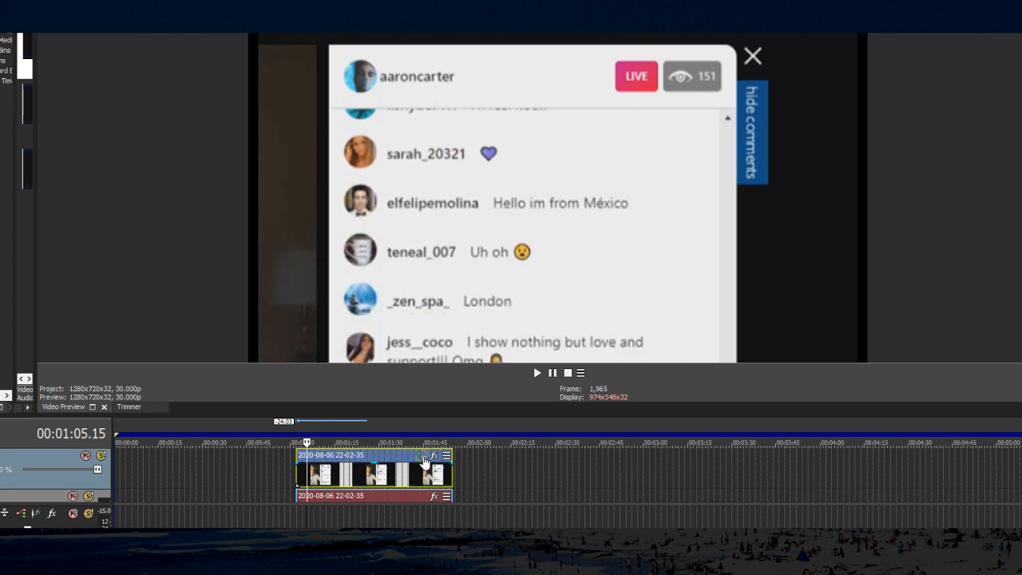
Add a Pan/Crop position keyframe at the later playhead, reframing onto the newer comments
click(423, 456)
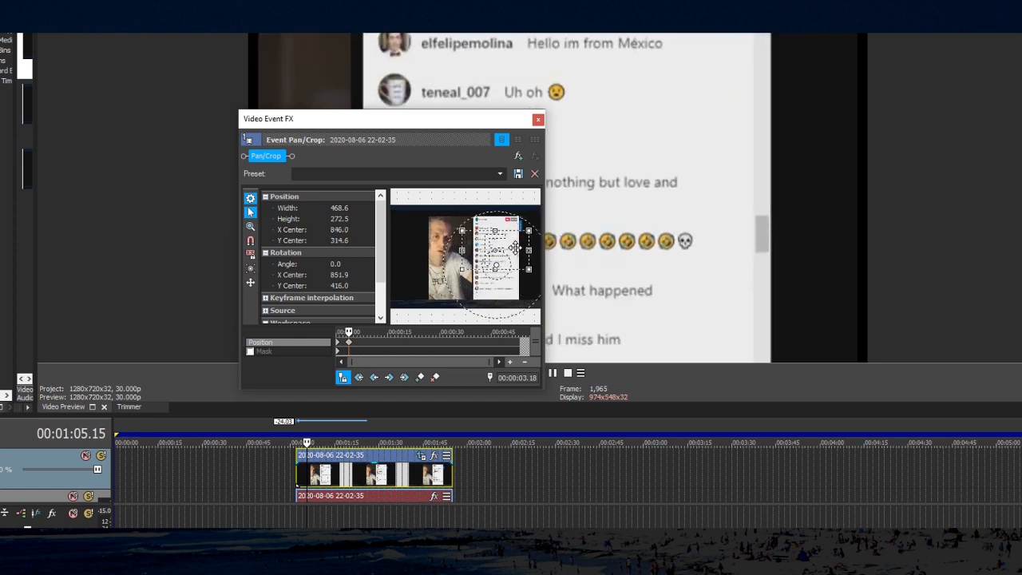
click(538, 119)
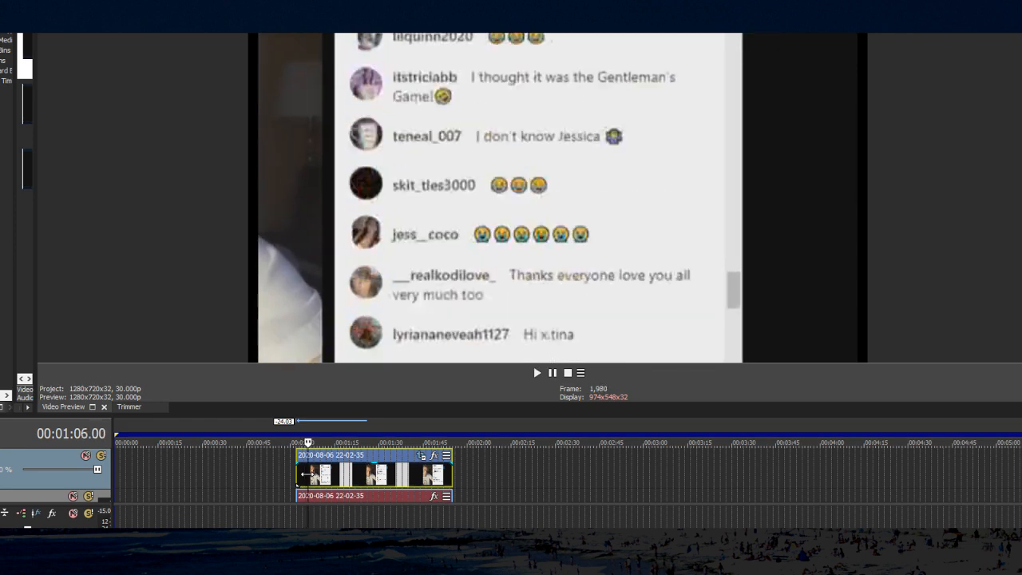
click(537, 371)
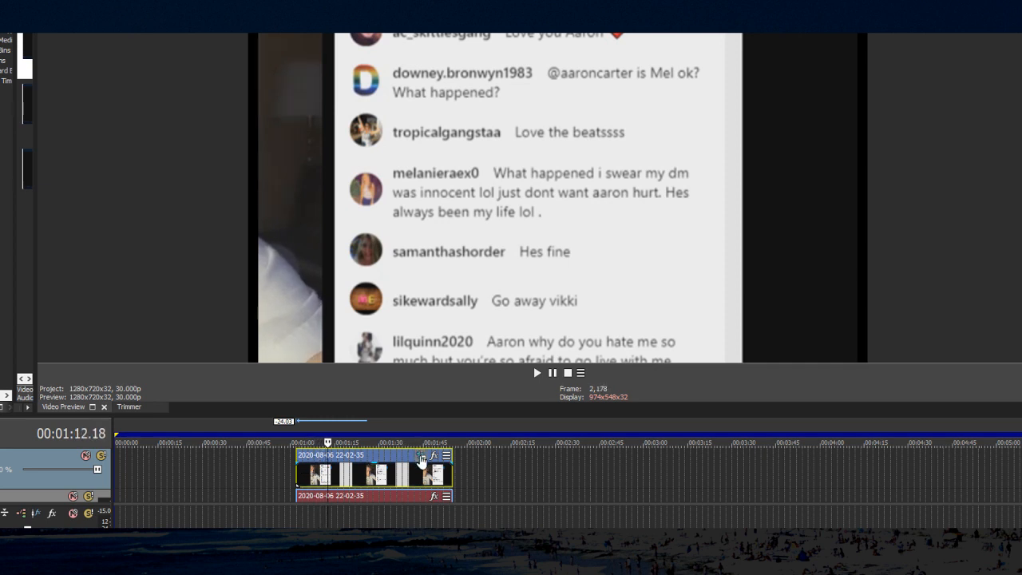
Add a lower chat keyframe in Pan/Crop, play back, and reopen framing at clip start
click(421, 458)
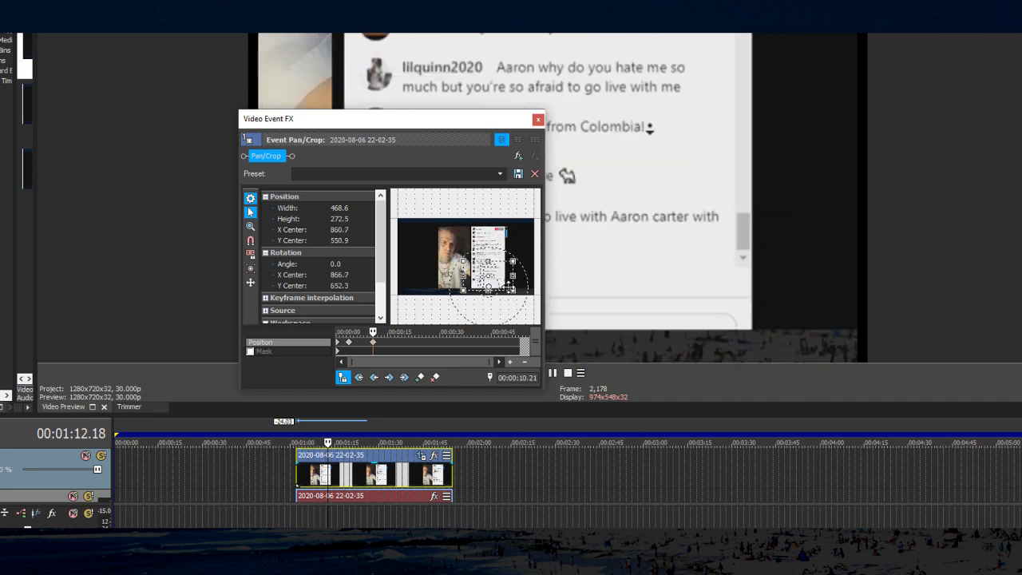
click(538, 119)
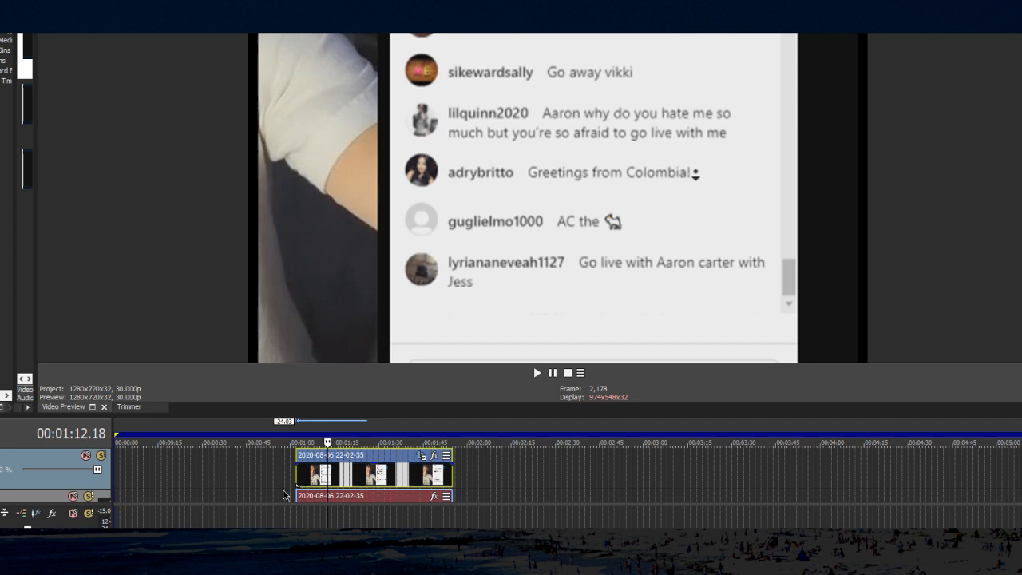
click(537, 373)
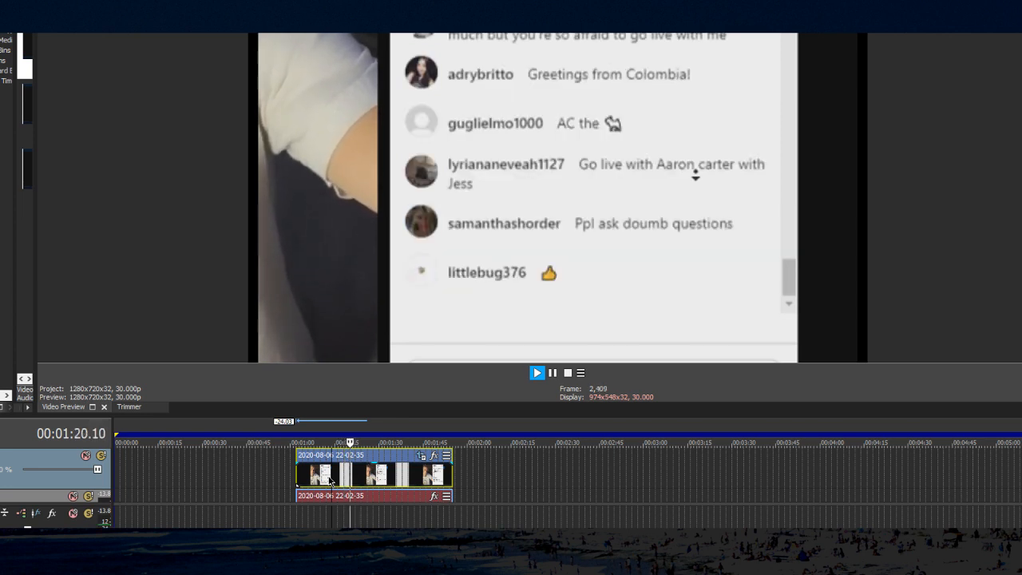
click(536, 372)
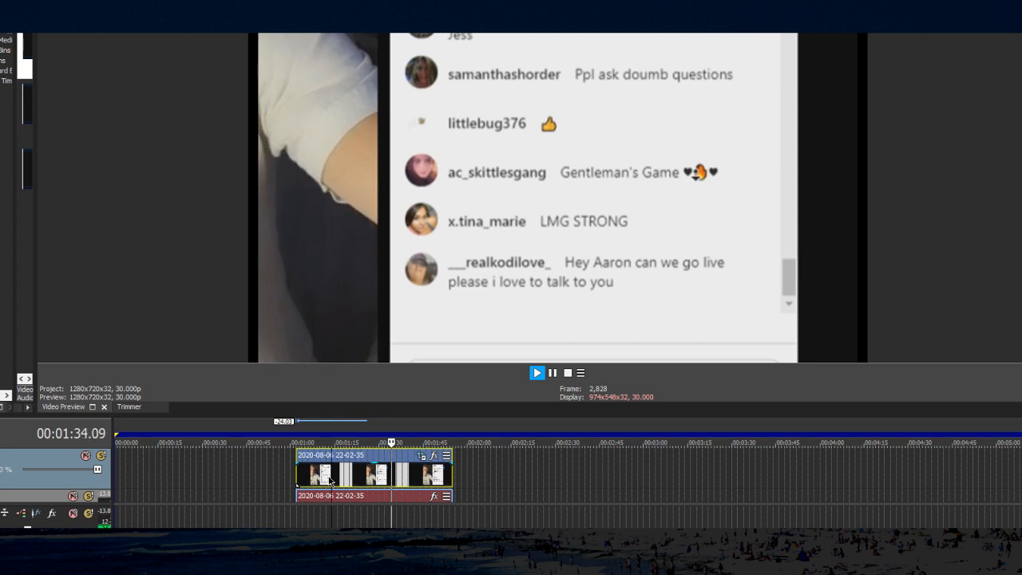
click(537, 372)
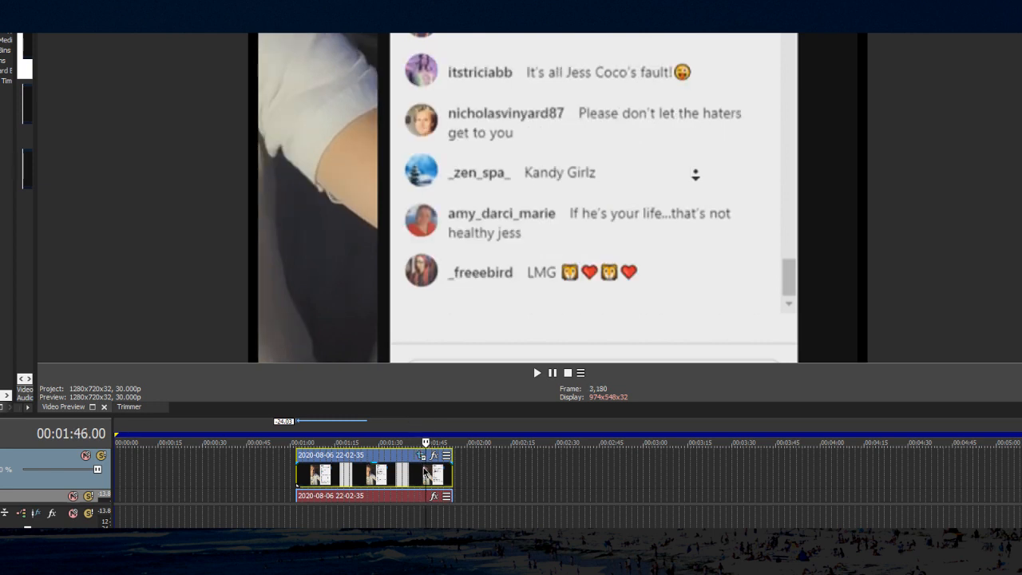
mouse_move(562, 212)
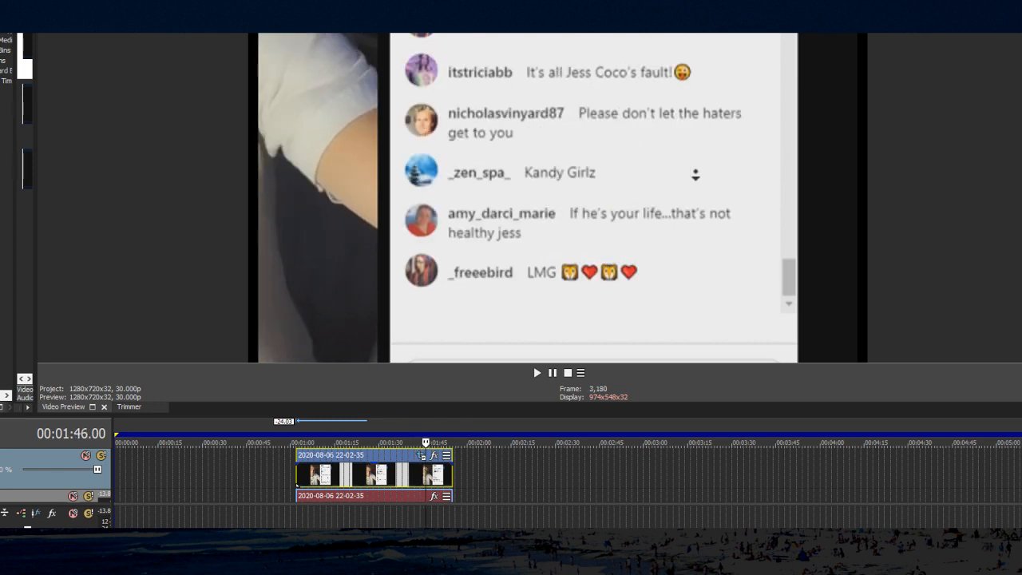
click(536, 373)
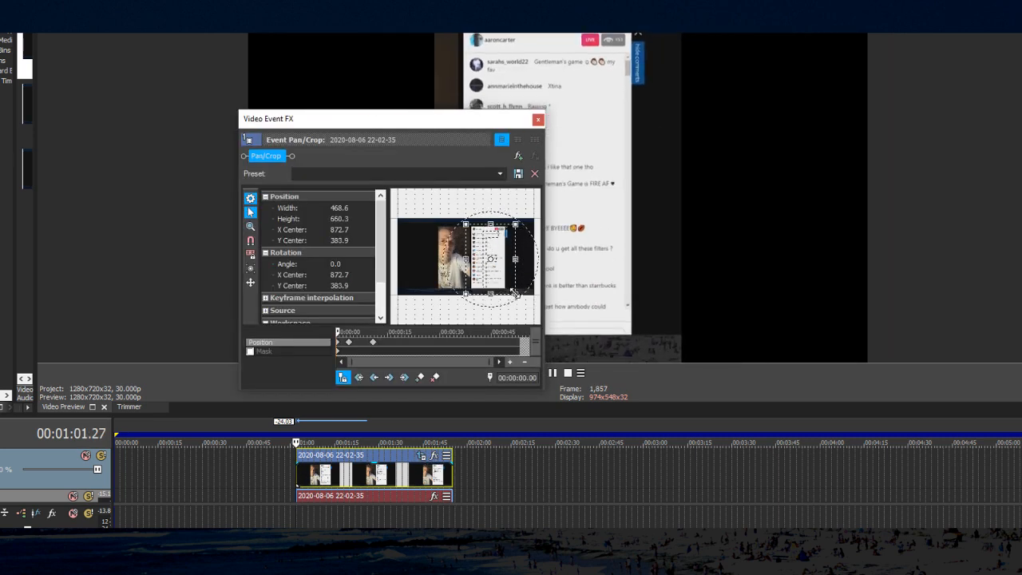
Close Pan/Crop and play the clip in the enlarged preview to check the chat zoom
click(538, 119)
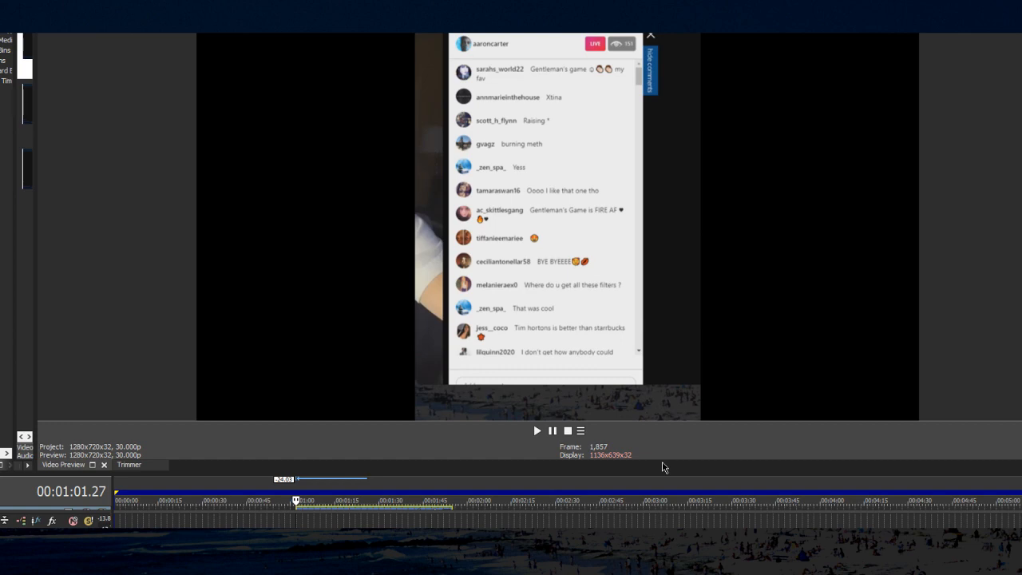
click(536, 431)
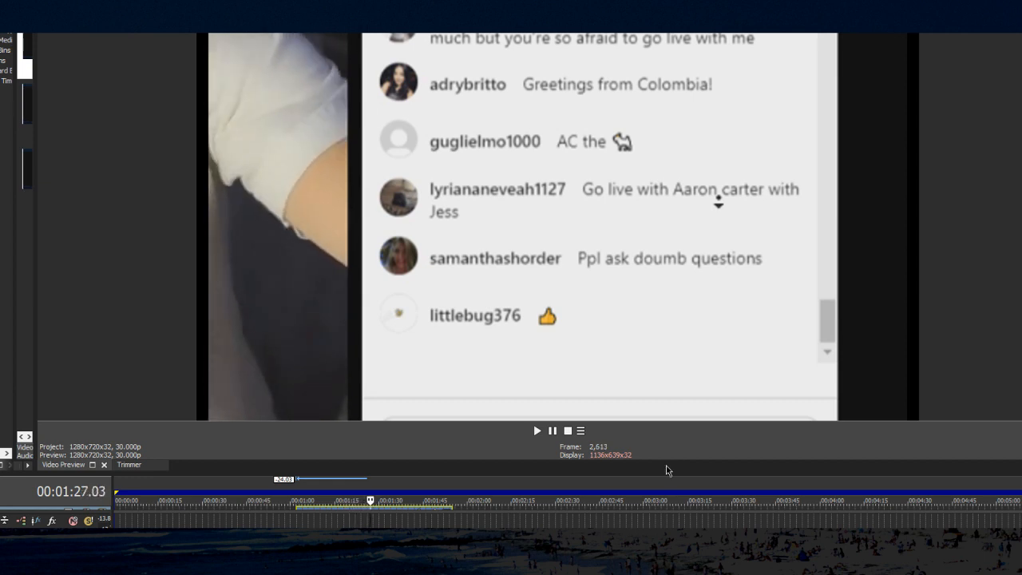
mouse_move(701, 522)
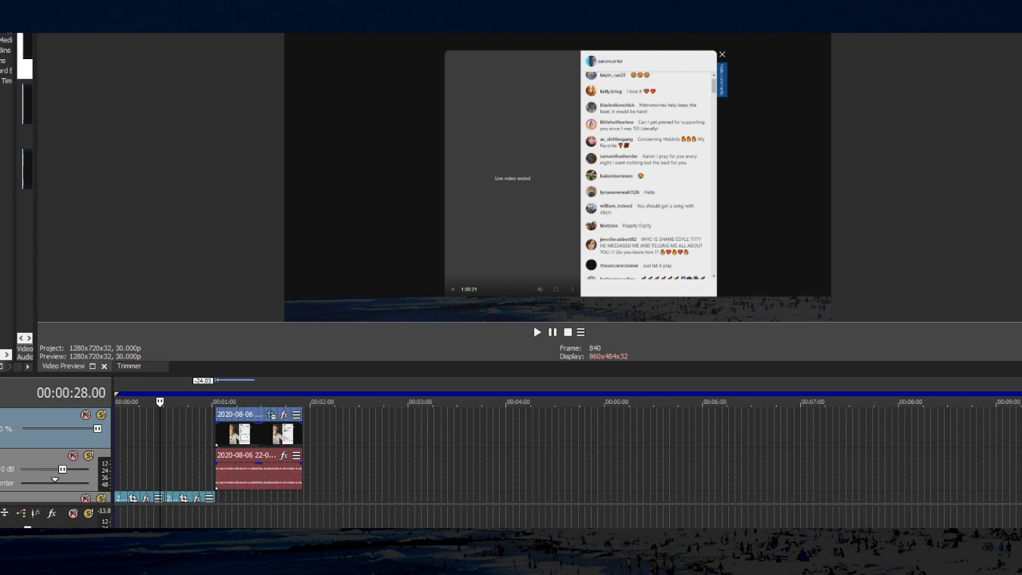
mouse_move(403, 196)
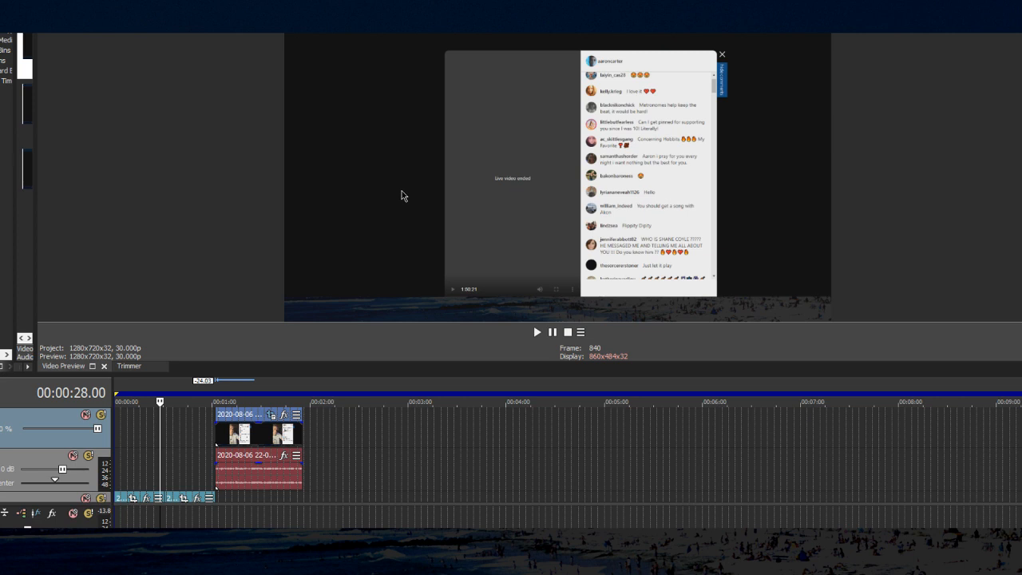
mouse_move(842, 44)
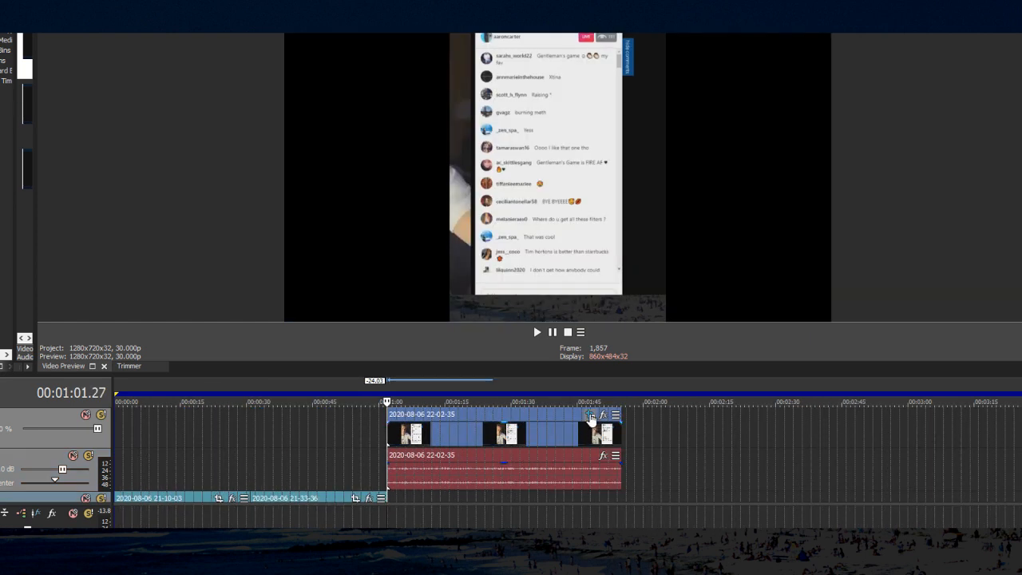
Apply the 1:1 Square aspect preset to the chat keyframe, then close Video Event FX
click(591, 415)
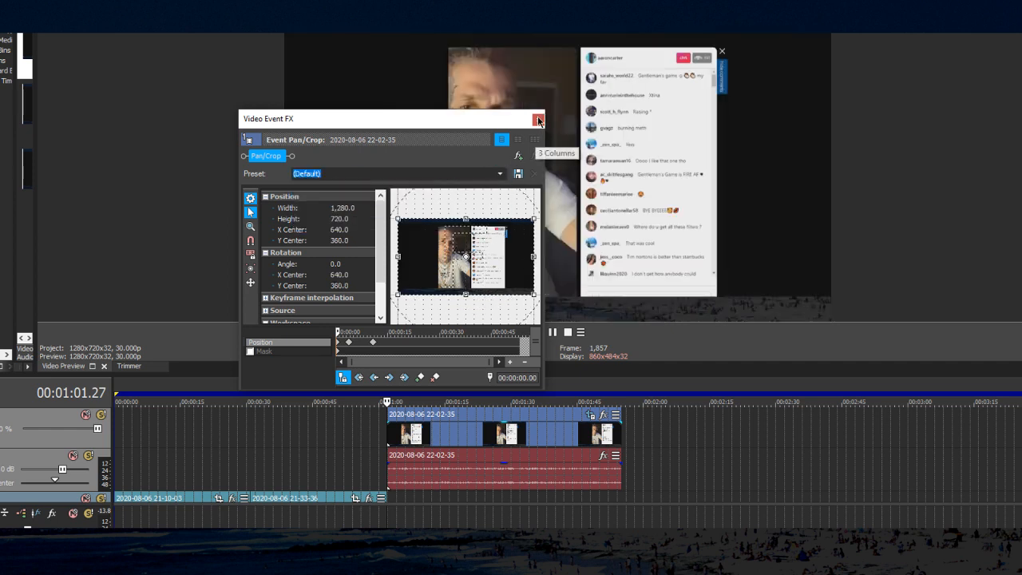
click(538, 119)
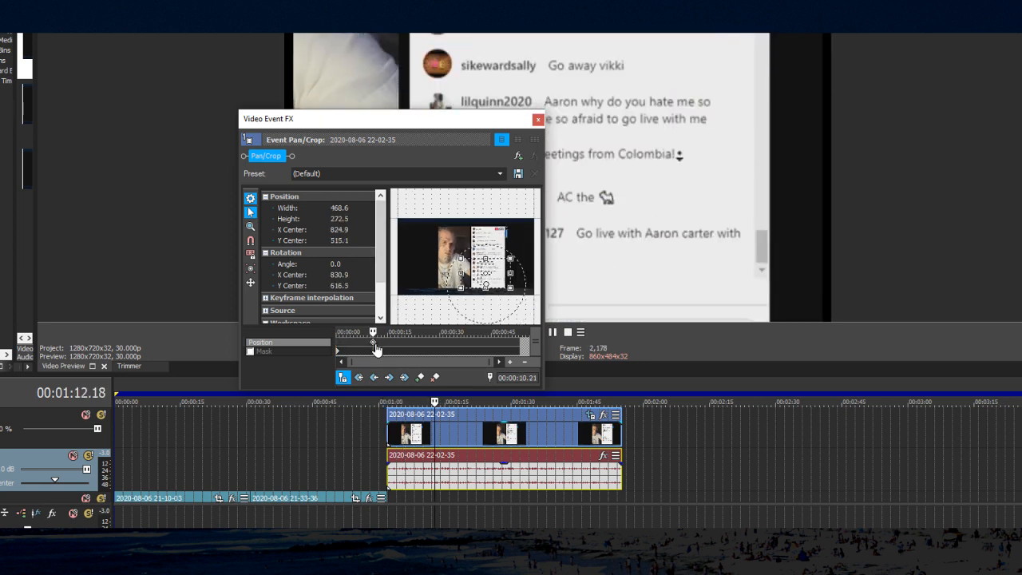
click(500, 174)
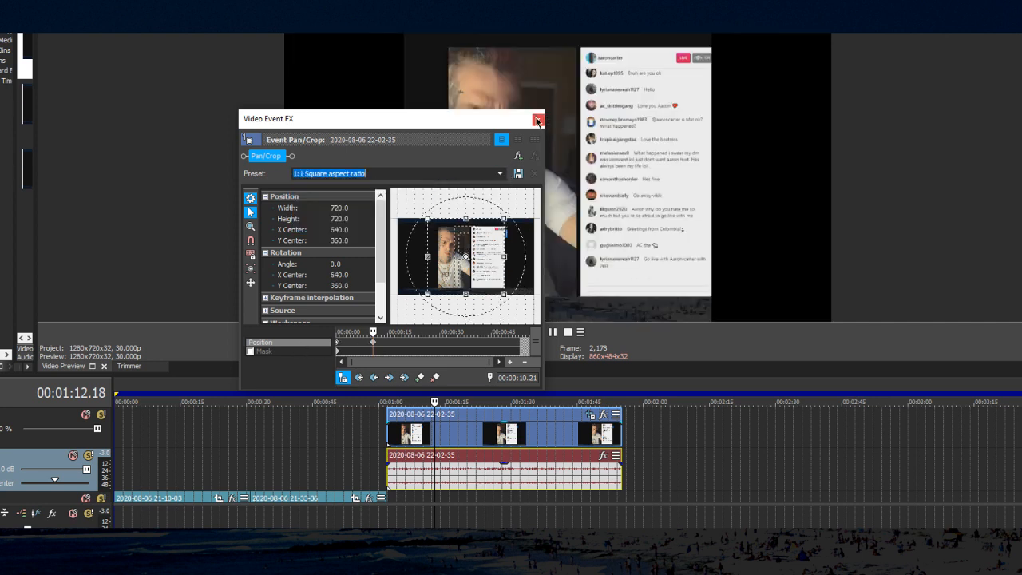
click(538, 119)
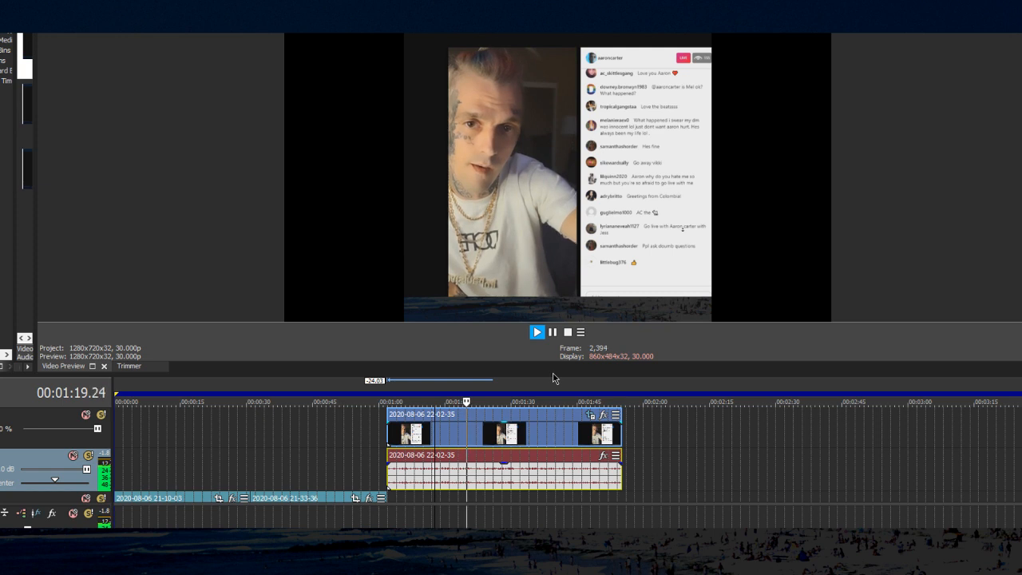
click(536, 332)
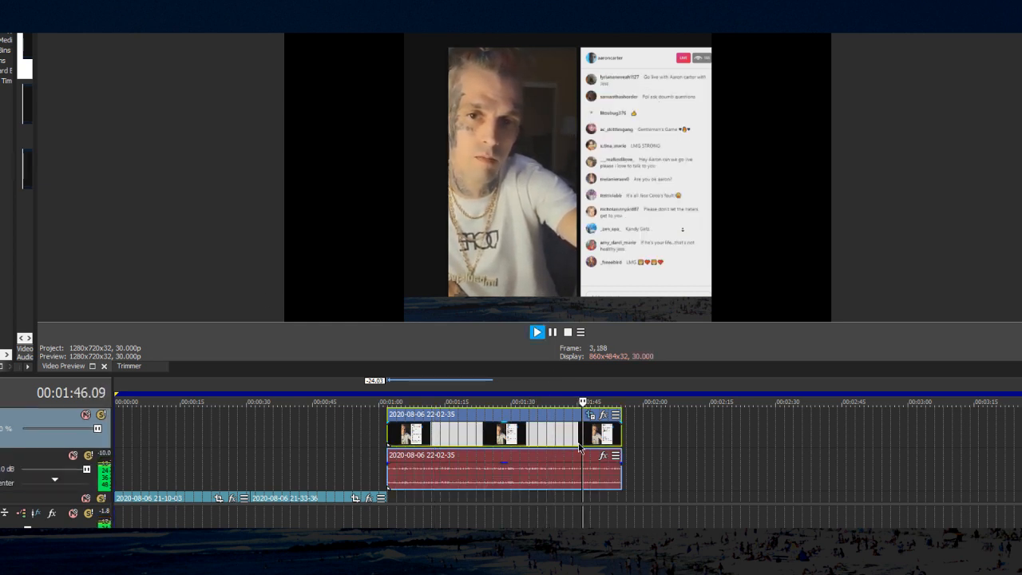
click(537, 332)
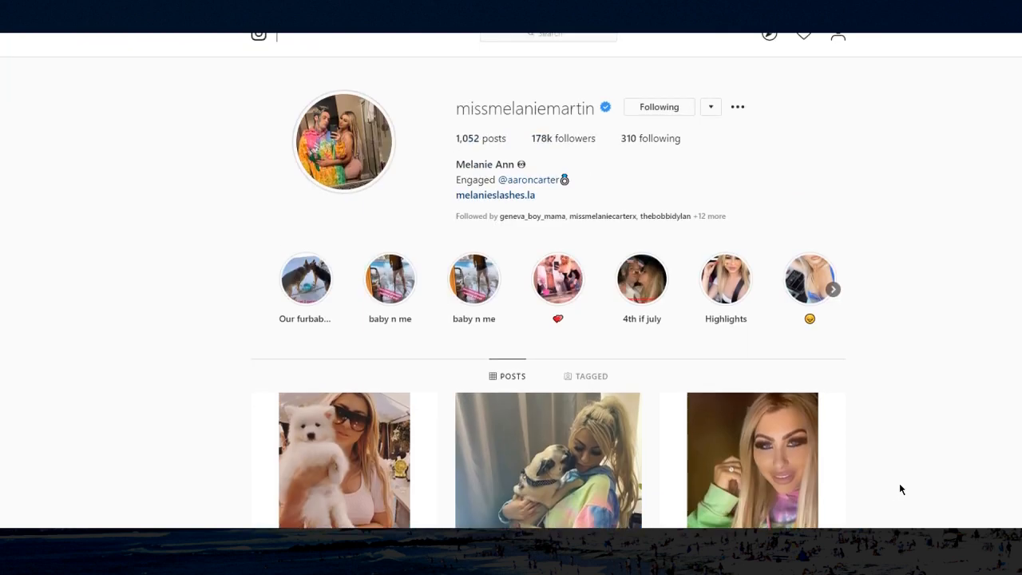
Close the puppy story viewer and reach the other user's profile with Follow Back
scroll(down, 3)
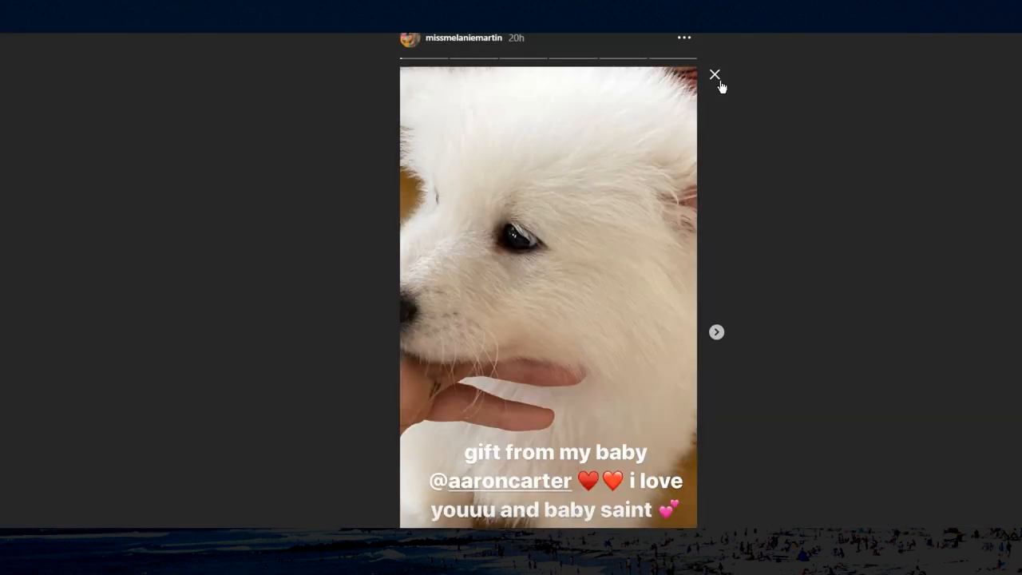
click(714, 74)
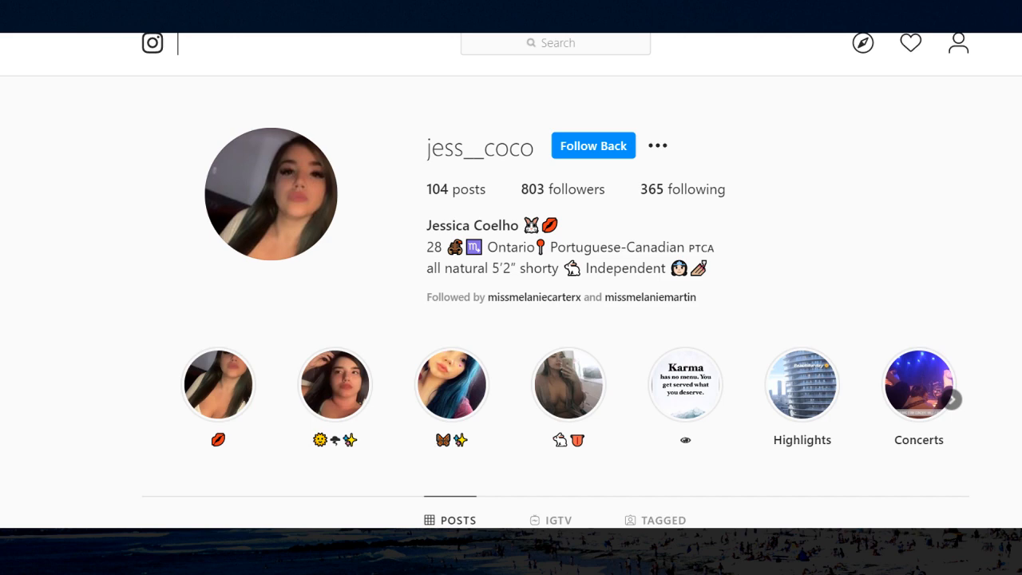
Scroll well down the new profile's grid to view many more photo posts
scroll(down, 3)
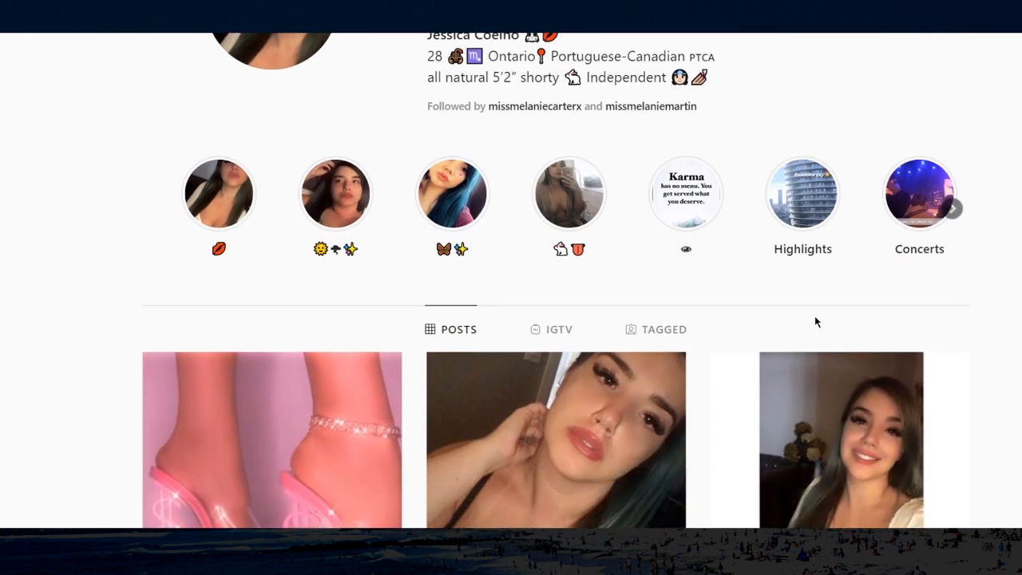
scroll(down, 3)
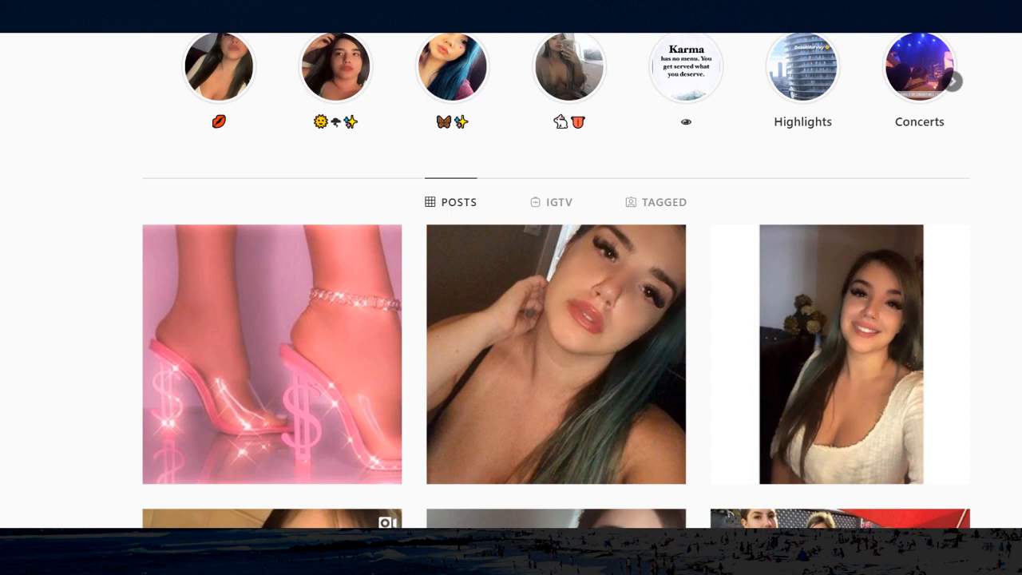
scroll(down, 3)
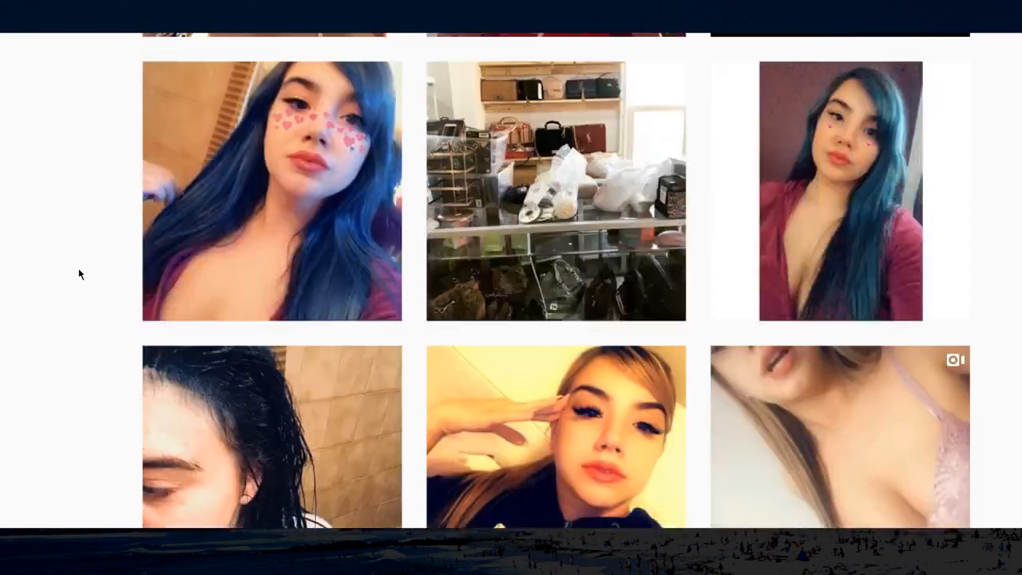
scroll(down, 3)
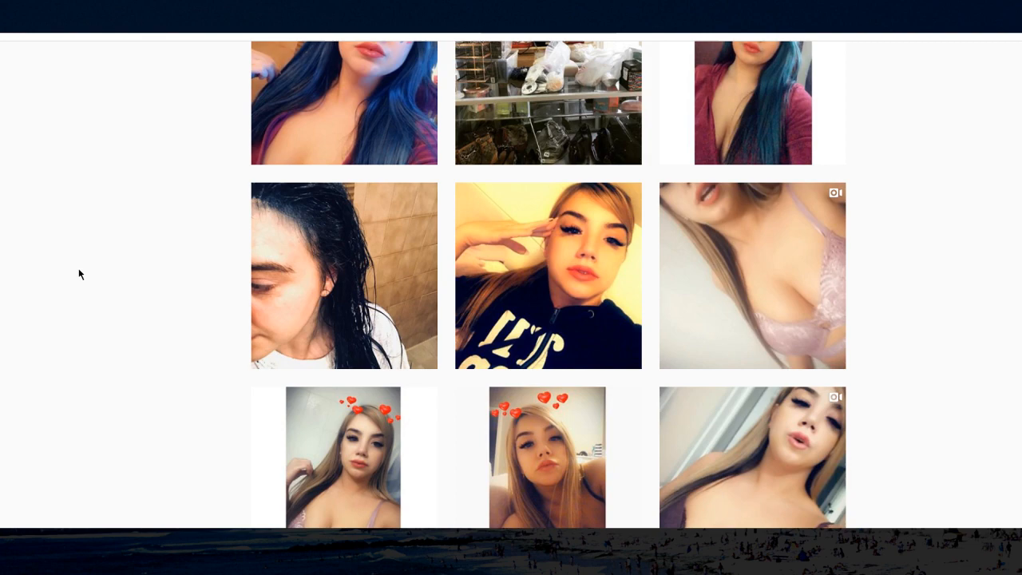
scroll(down, 3)
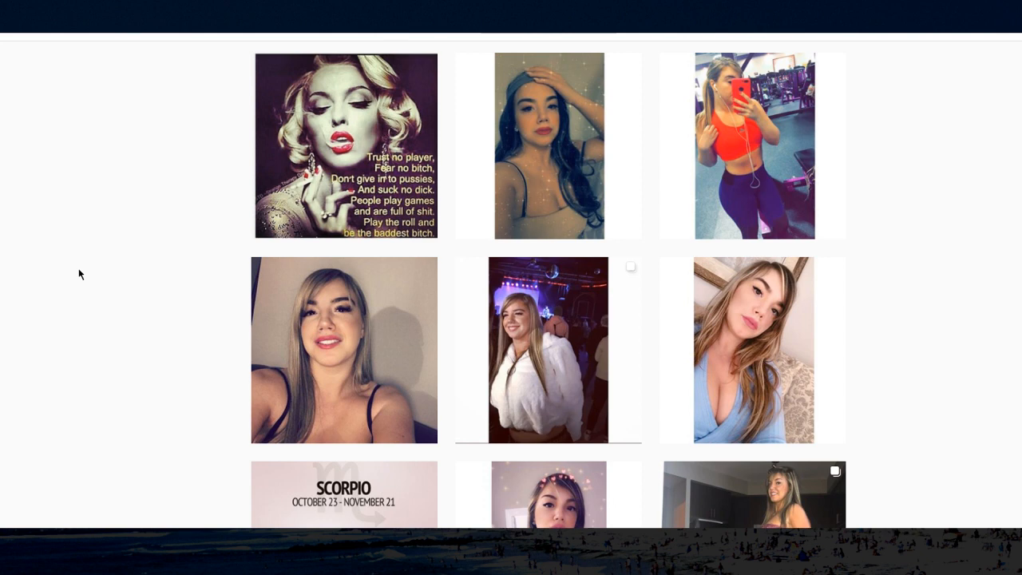
scroll(down, 3)
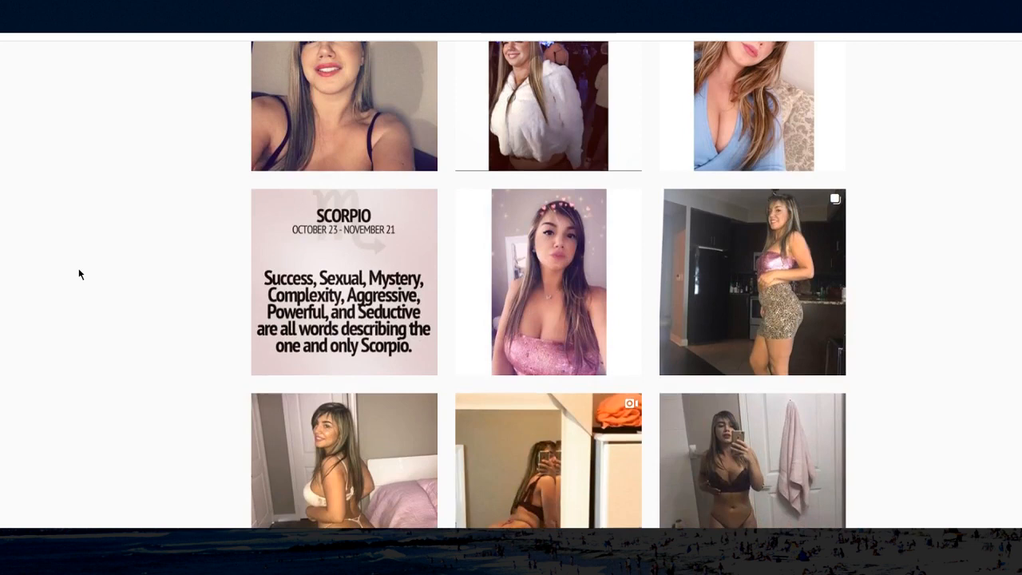
scroll(down, 3)
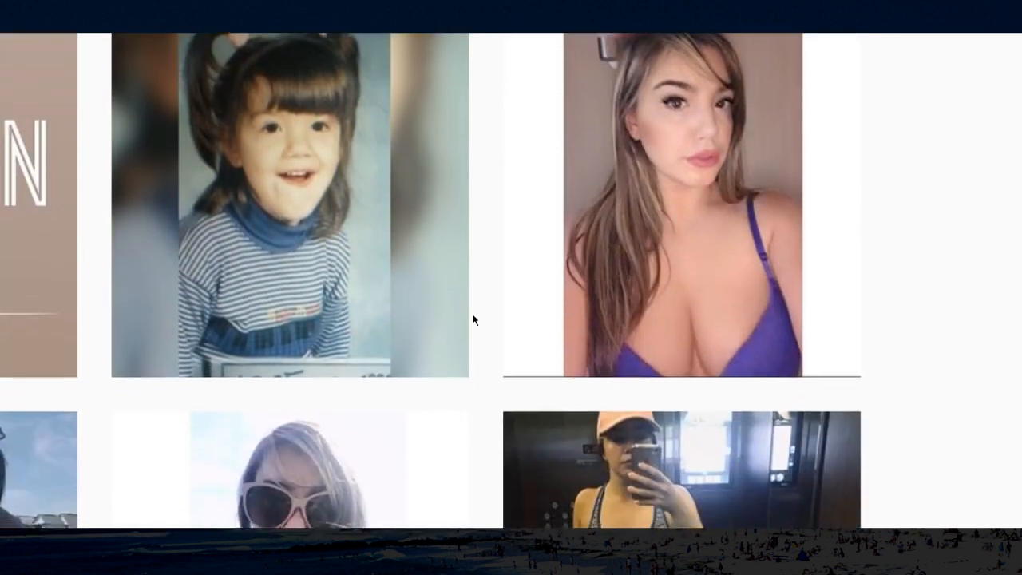
scroll(down, 3)
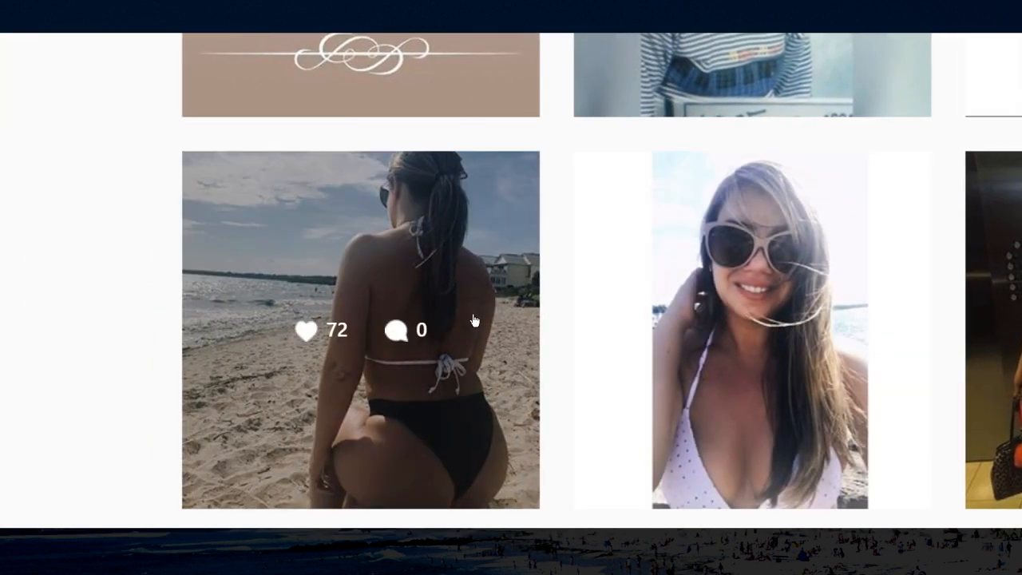
scroll(down, 3)
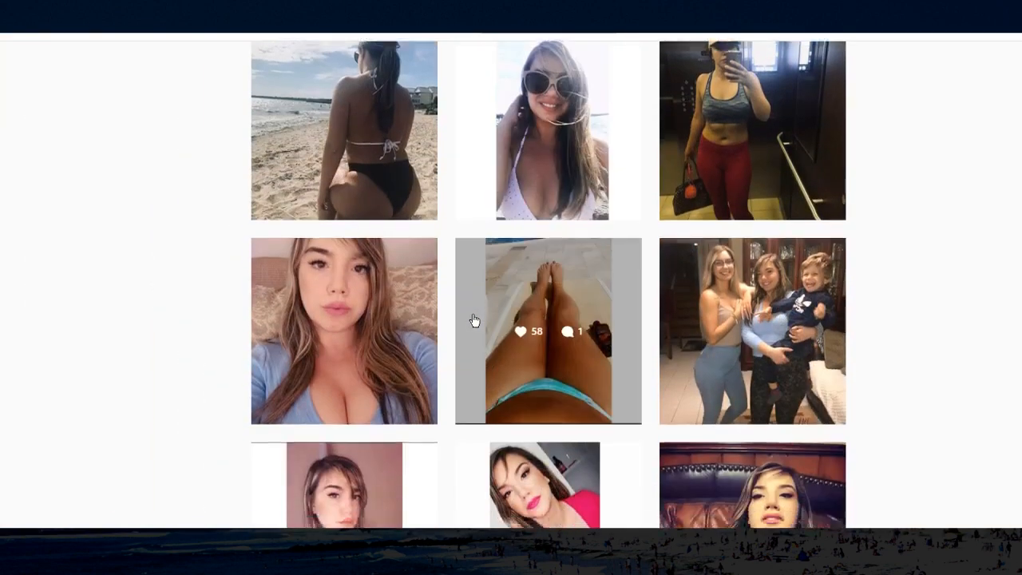
scroll(down, 3)
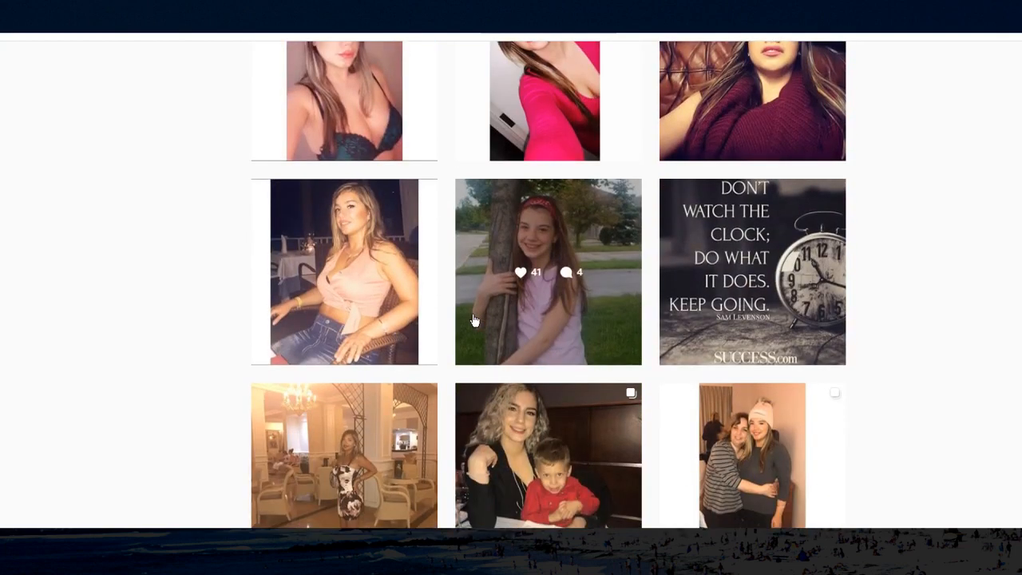
scroll(down, 3)
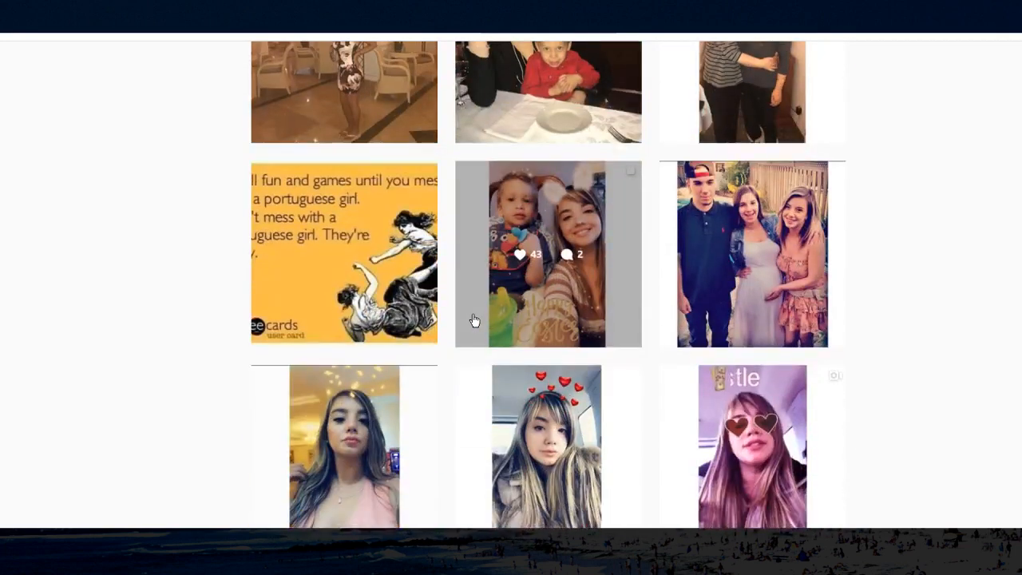
scroll(down, 3)
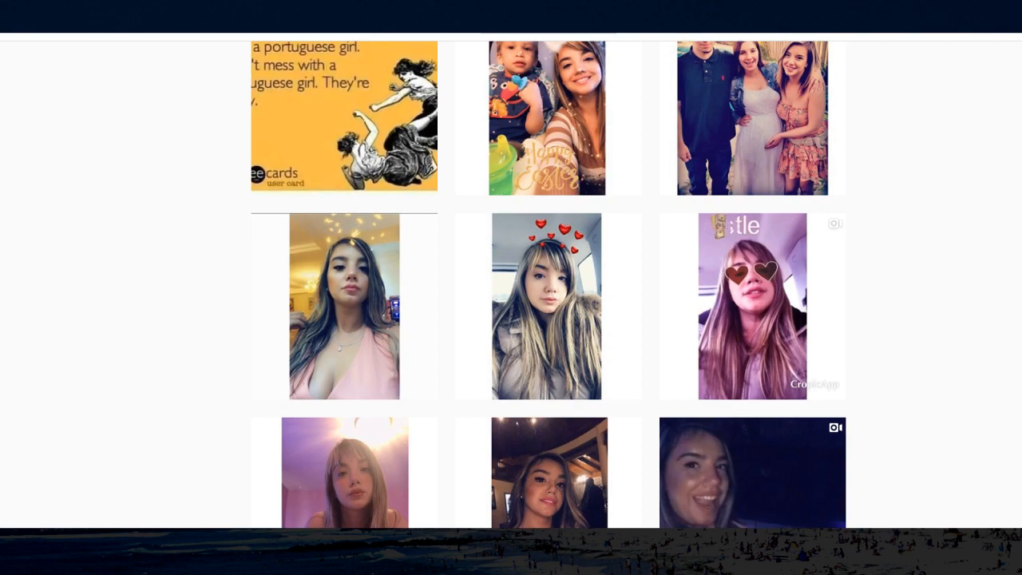